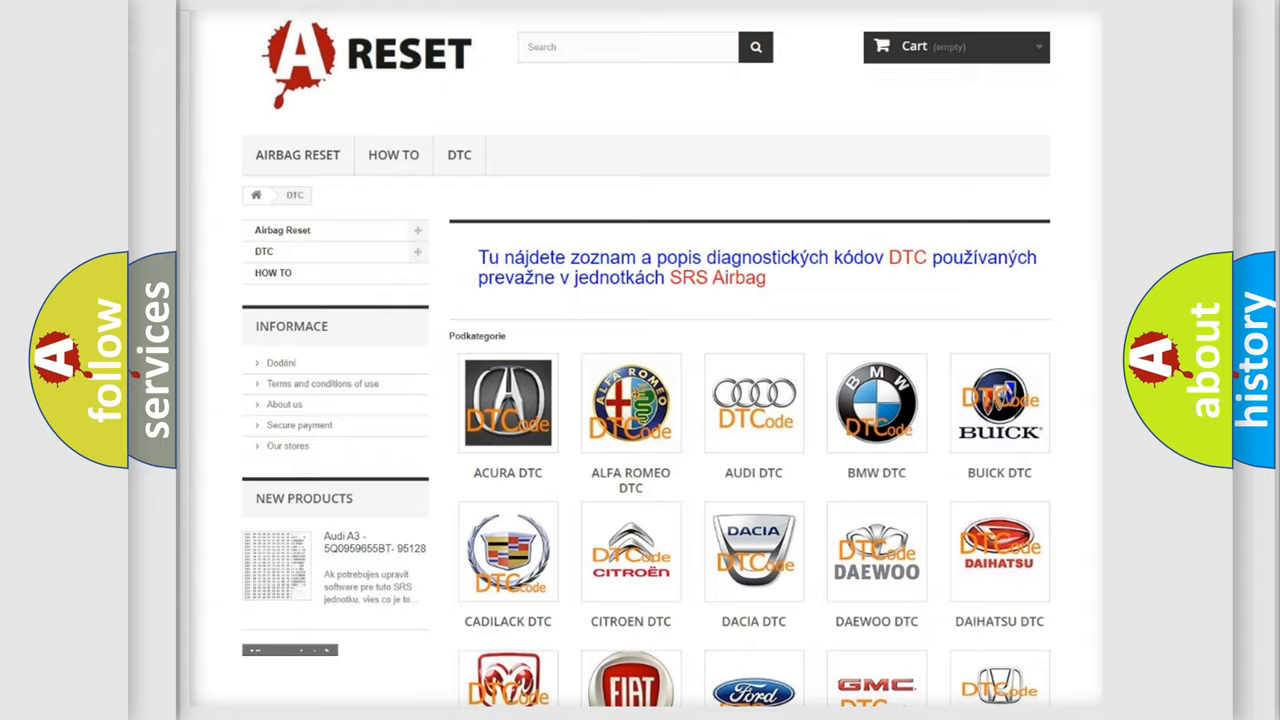
Scroll through the Dodge trouble code list to reach code B157811
{"action": "scroll", "scroll_direction": "down", "scroll_amount": 3}
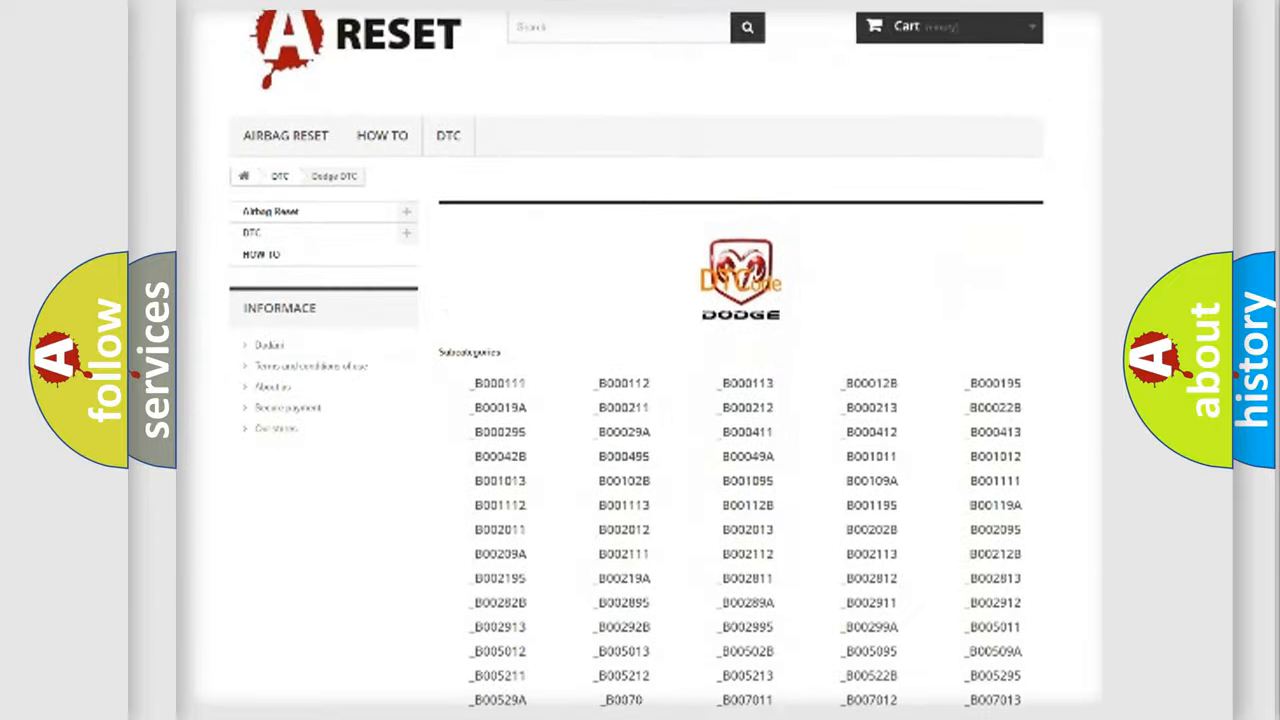
{"action": "scroll", "scroll_direction": "down", "scroll_amount": 3}
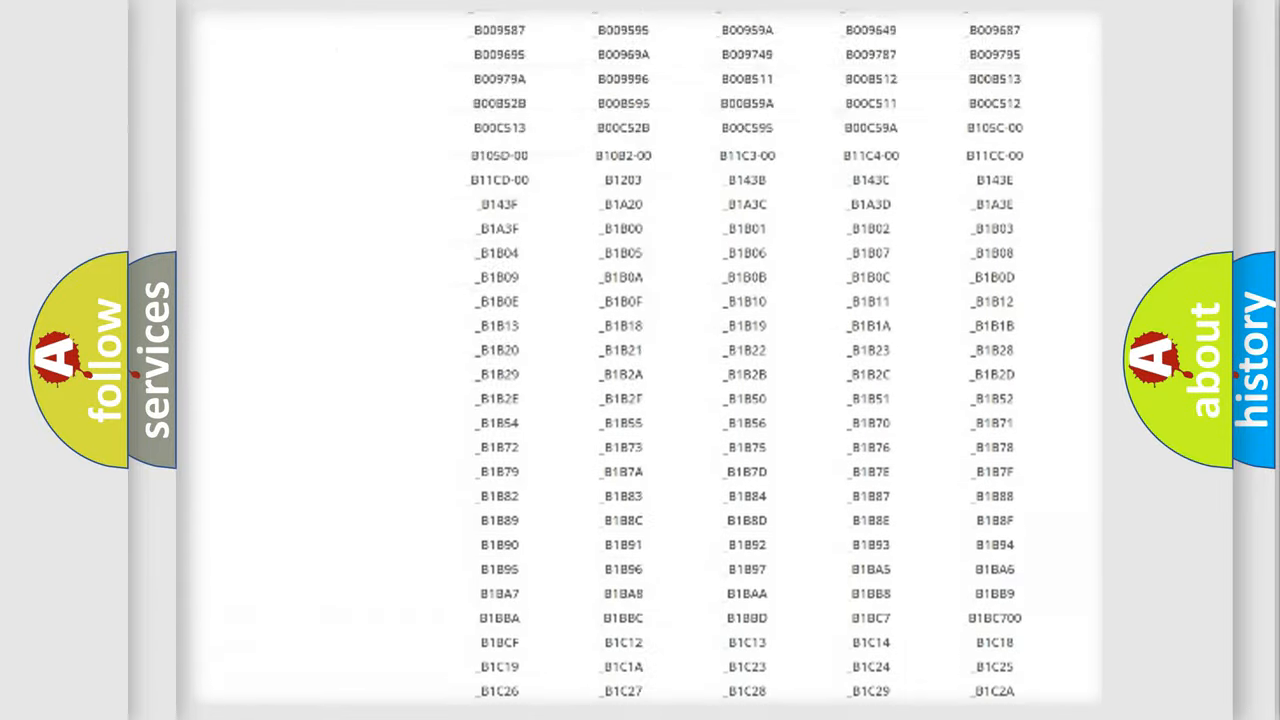
{"action": "scroll", "scroll_direction": "up", "scroll_amount": 3}
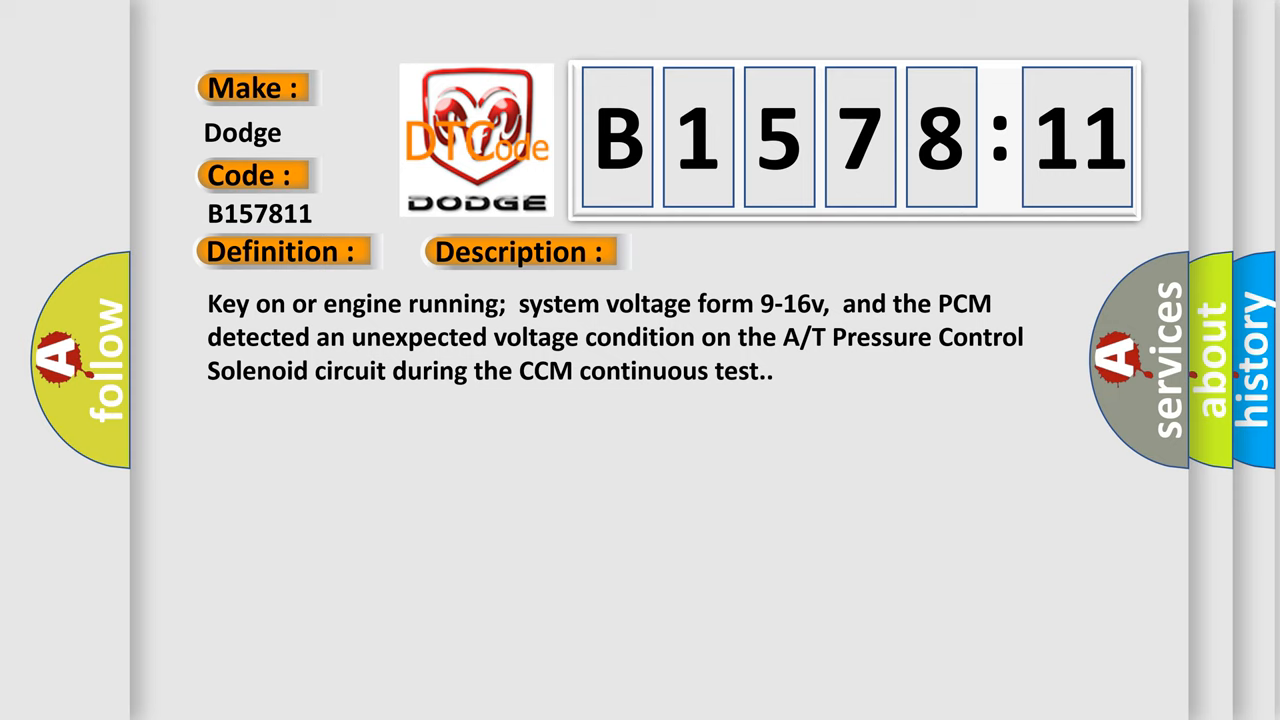
Reveal the B157811 causes, including shorted solenoid connector and short to ground
{"action": "left_click", "coordinate": [735, 251]}
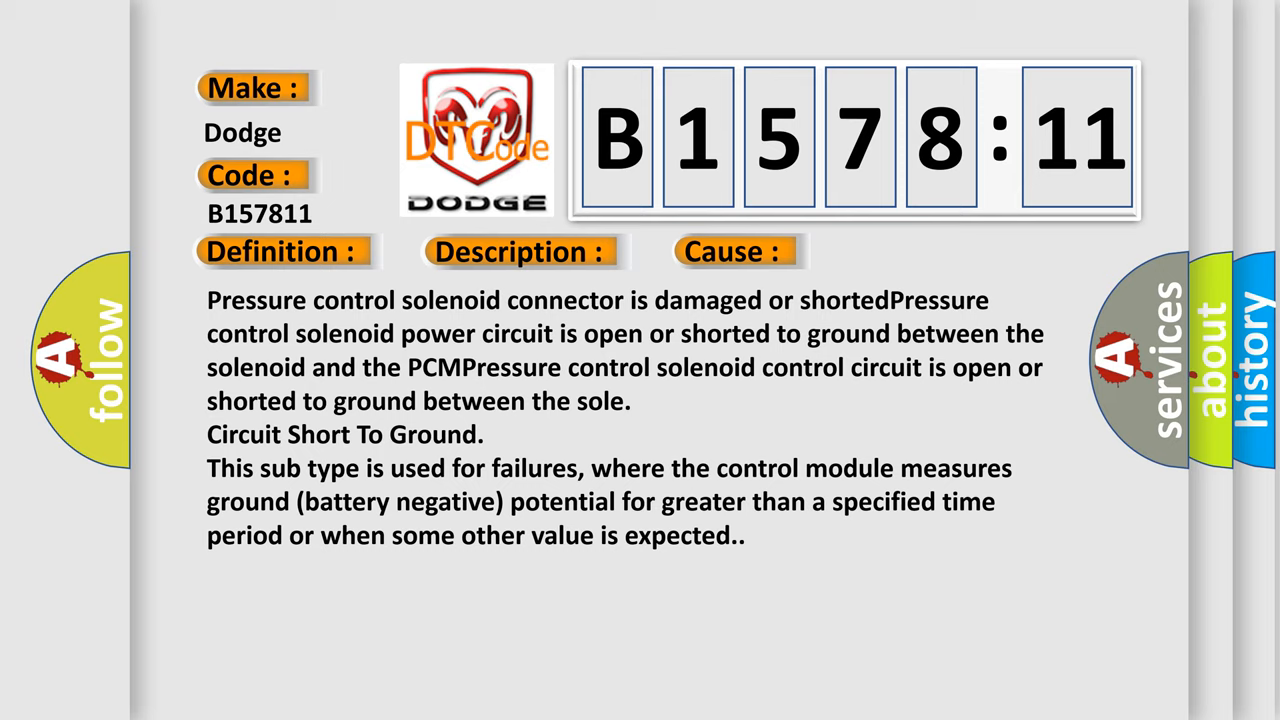